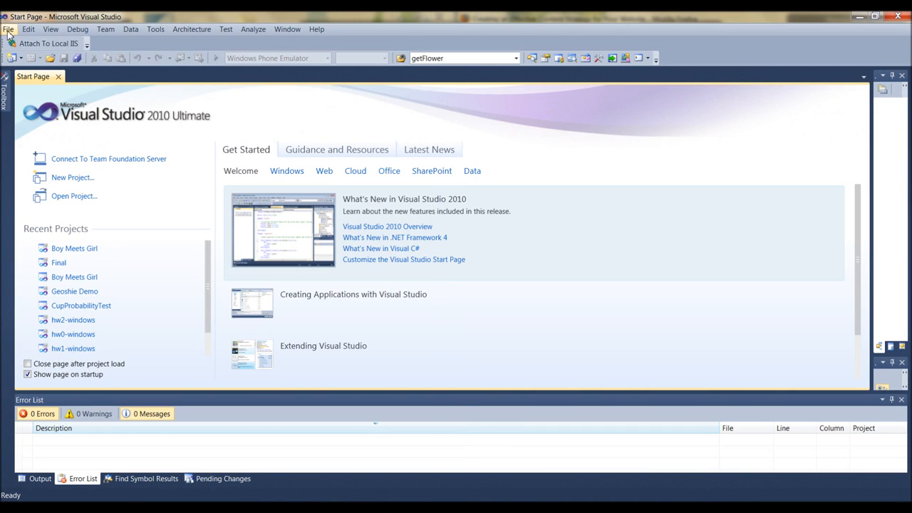
Step: Reach the Open submenu from the File menu on the start page
{"action": "left_click", "coordinate": [8, 28]}
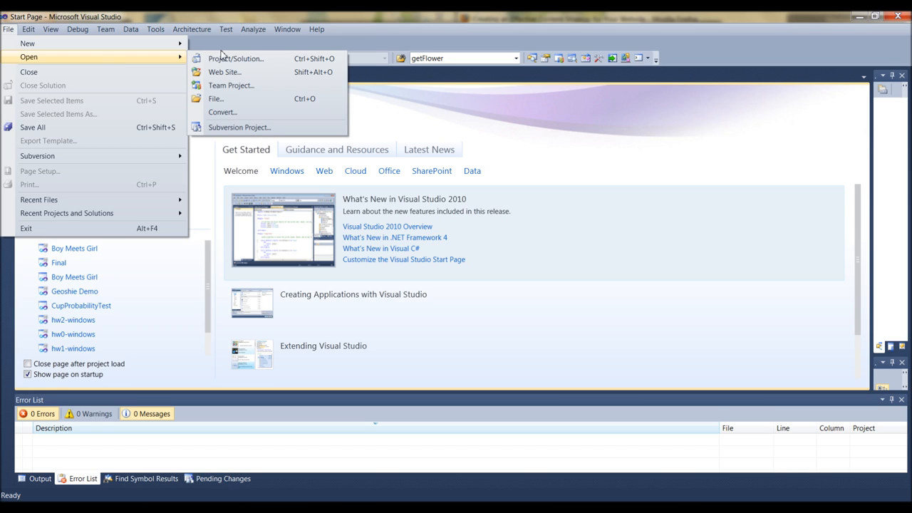
{"action": "mouse_move", "coordinate": [235, 88]}
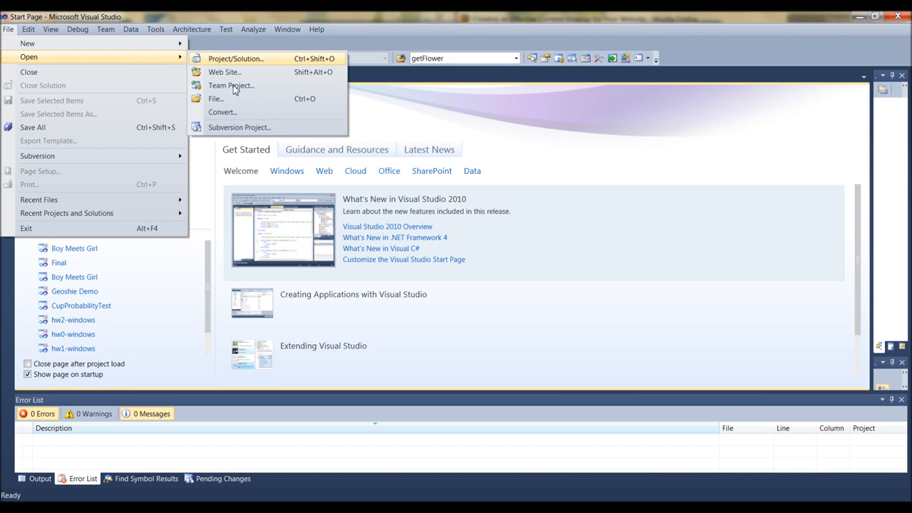
{"action": "mouse_move", "coordinate": [240, 127]}
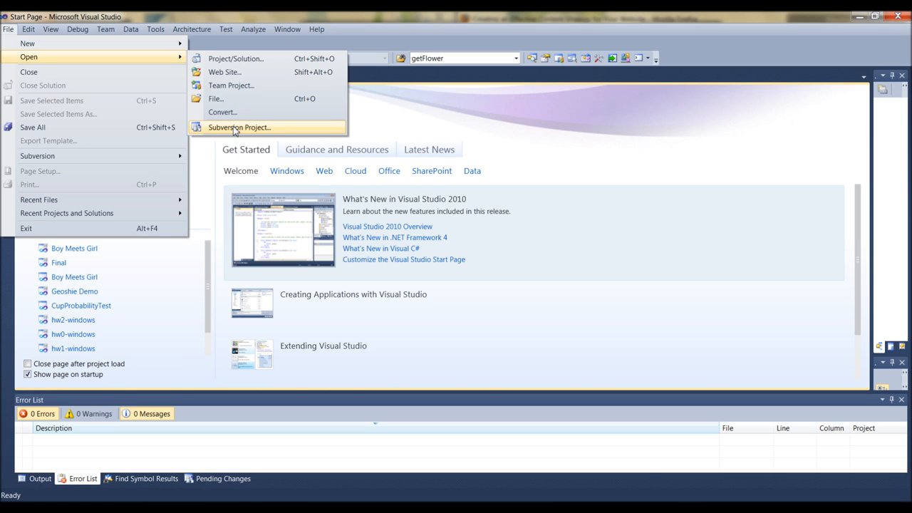
{"action": "mouse_move", "coordinate": [237, 59]}
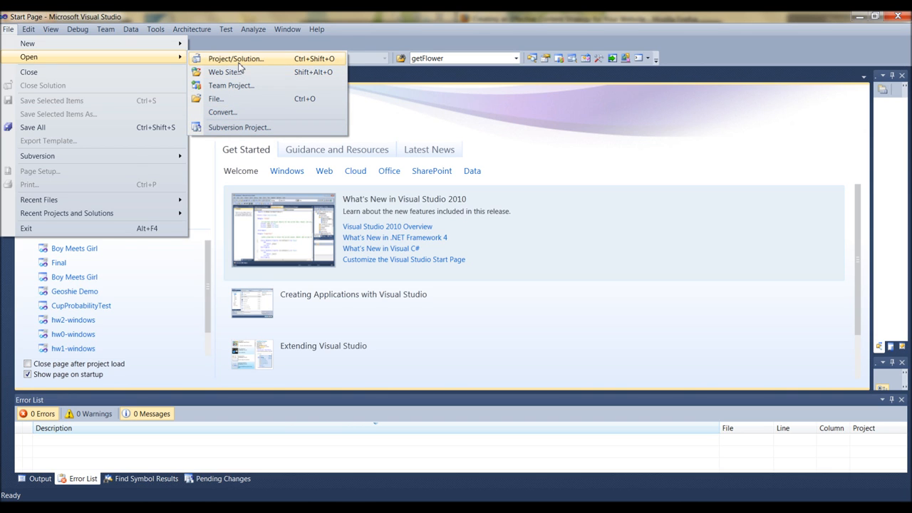
Step: Open the Boy_Meets_Girl solution via Project/Solution and close the Start Page
{"action": "left_click", "coordinate": [235, 59]}
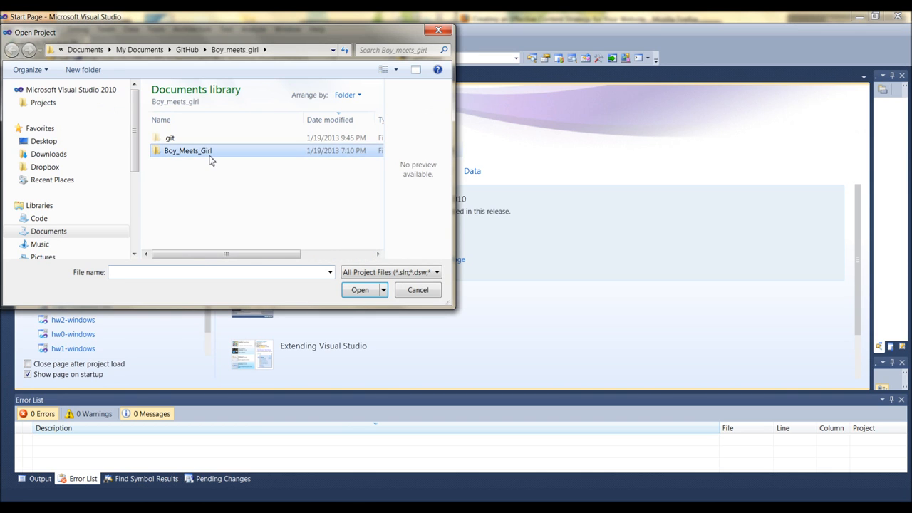
{"action": "double_click", "coordinate": [188, 151]}
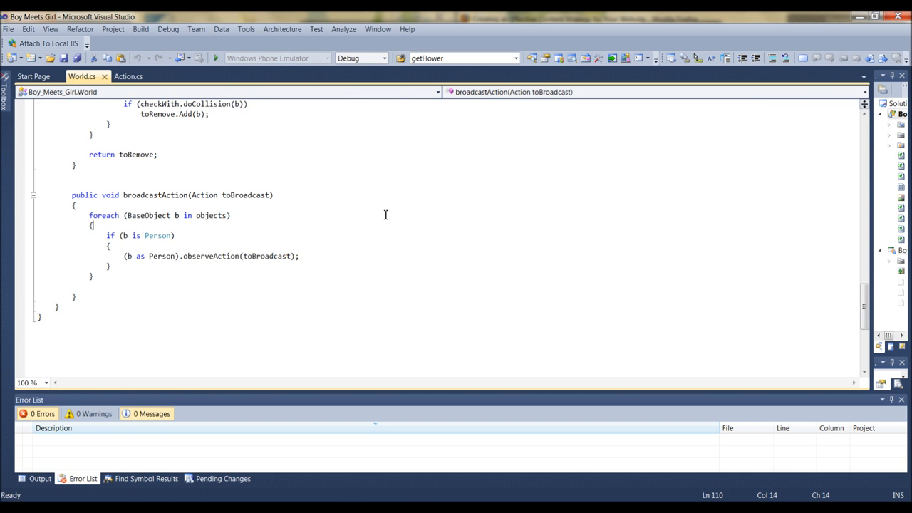
{"action": "scroll", "scroll_direction": "up", "scroll_amount": 3}
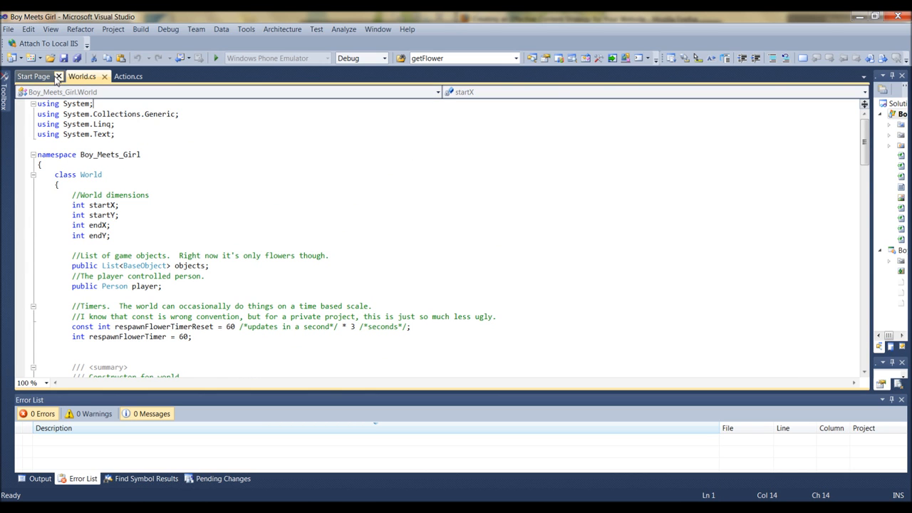
{"action": "left_click", "coordinate": [32, 77]}
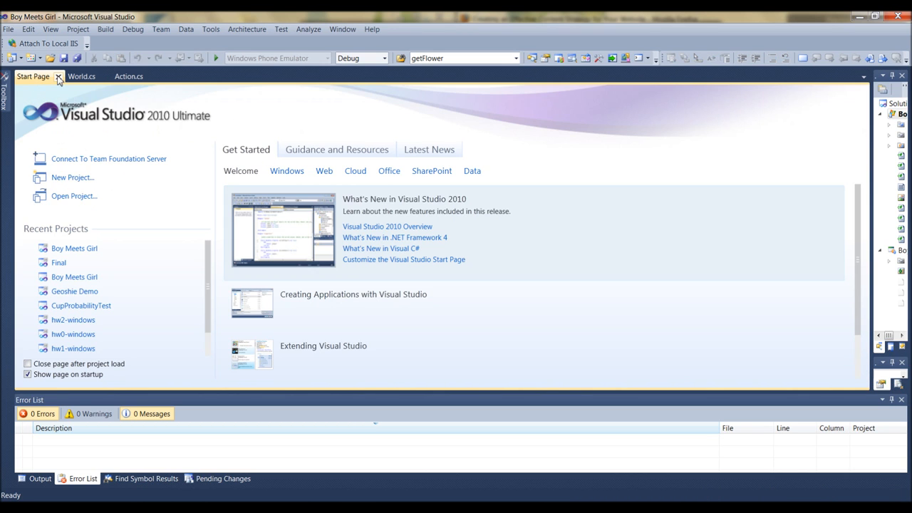
{"action": "left_click", "coordinate": [59, 77]}
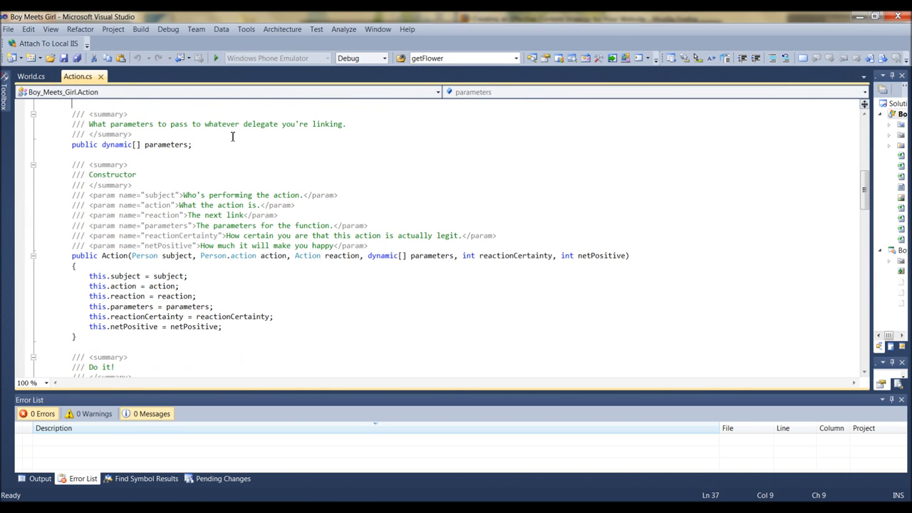
{"action": "mouse_move", "coordinate": [878, 164]}
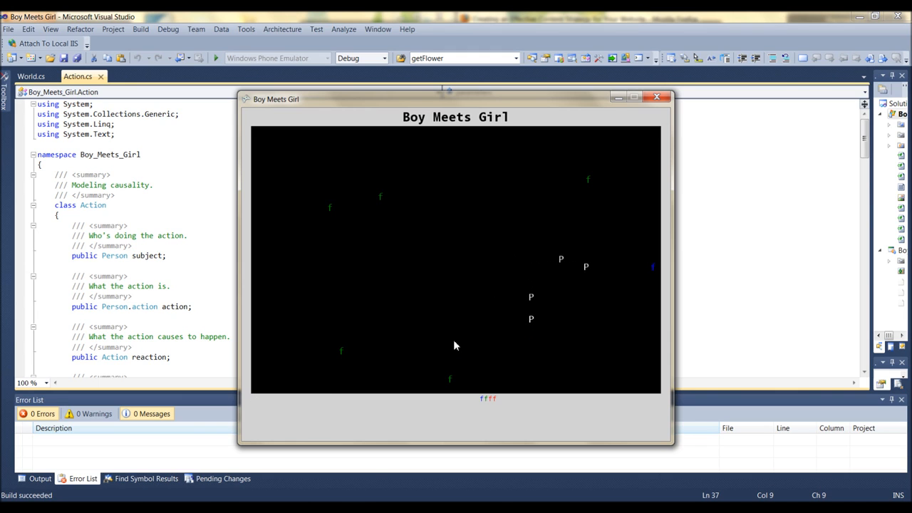
{"action": "mouse_move", "coordinate": [626, 268]}
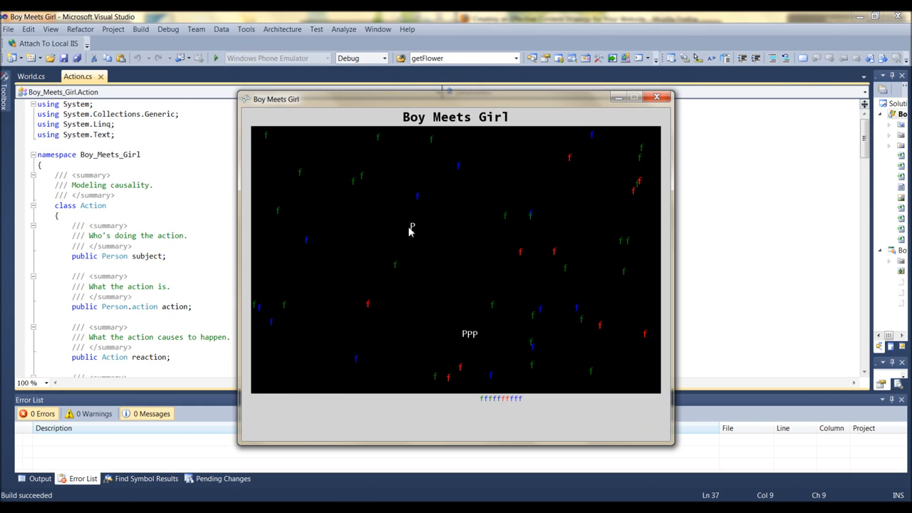
{"action": "mouse_move", "coordinate": [462, 340]}
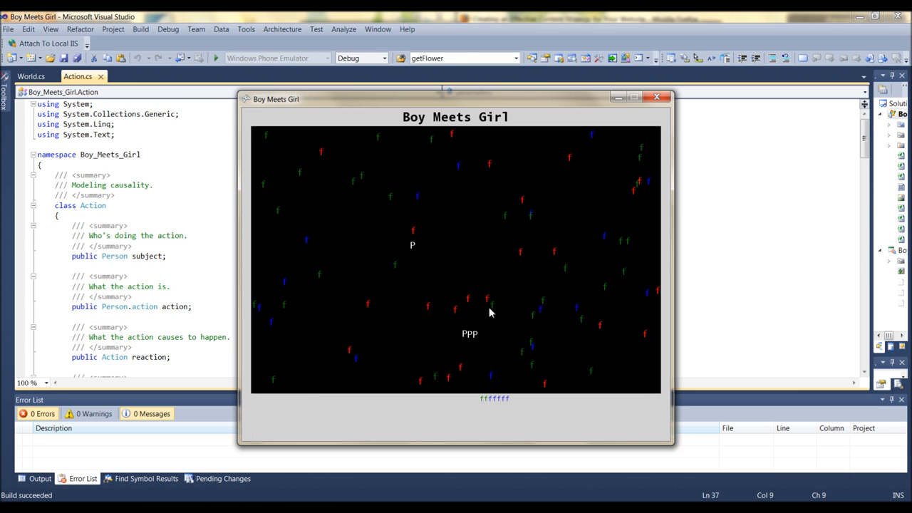
{"action": "left_click", "coordinate": [471, 334]}
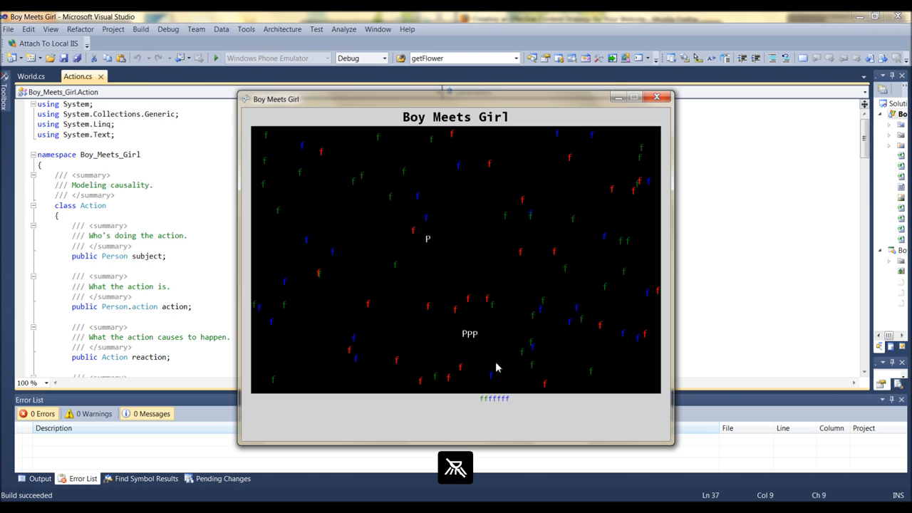
{"action": "mouse_move", "coordinate": [457, 254]}
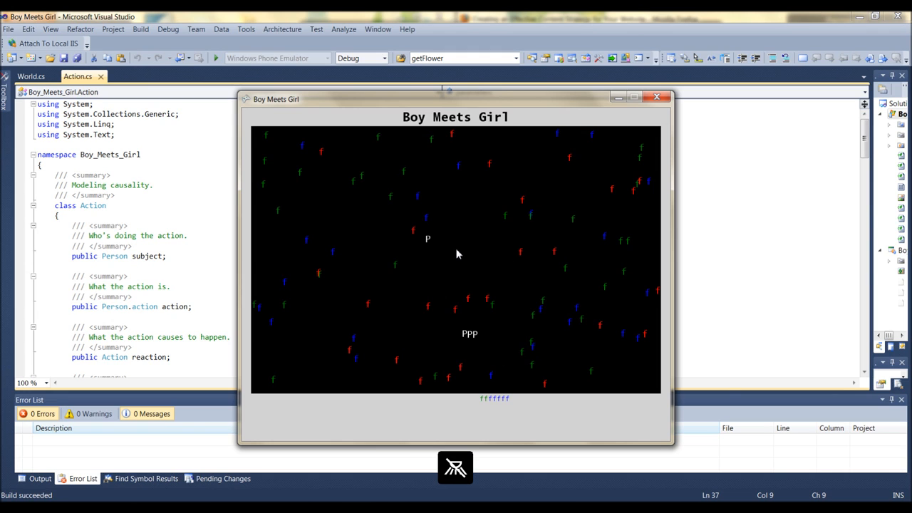
{"action": "mouse_move", "coordinate": [471, 227]}
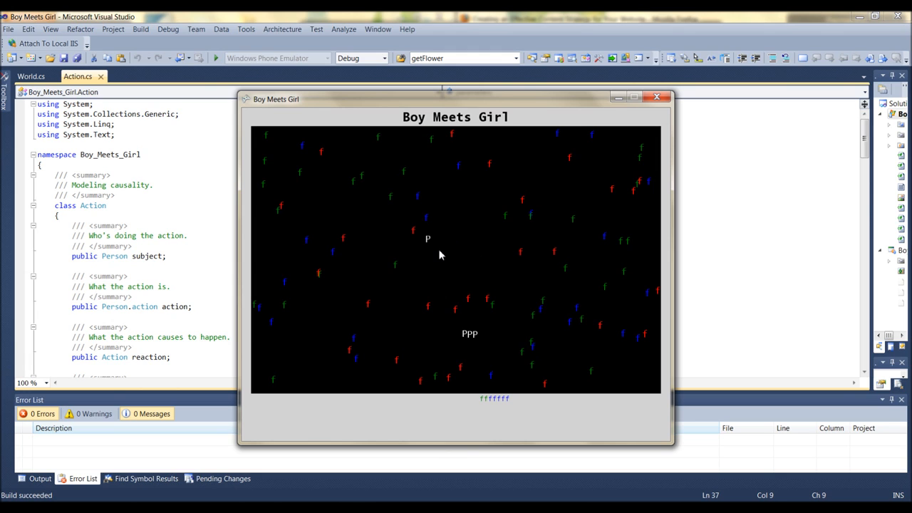
{"action": "mouse_move", "coordinate": [387, 211]}
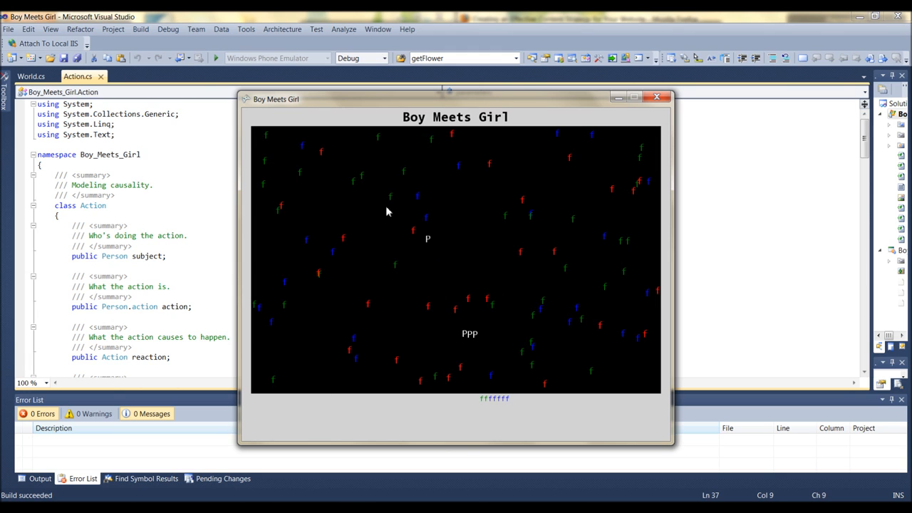
{"action": "mouse_move", "coordinate": [439, 251]}
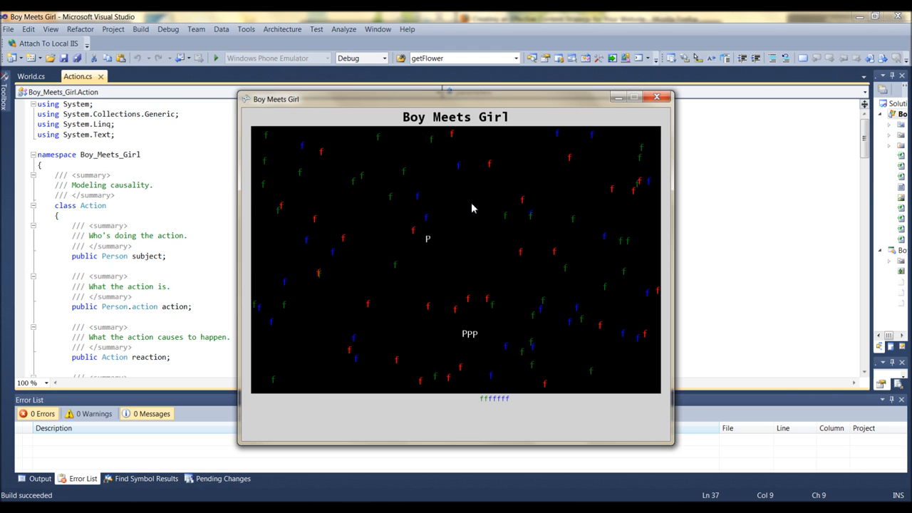
{"action": "mouse_move", "coordinate": [476, 174]}
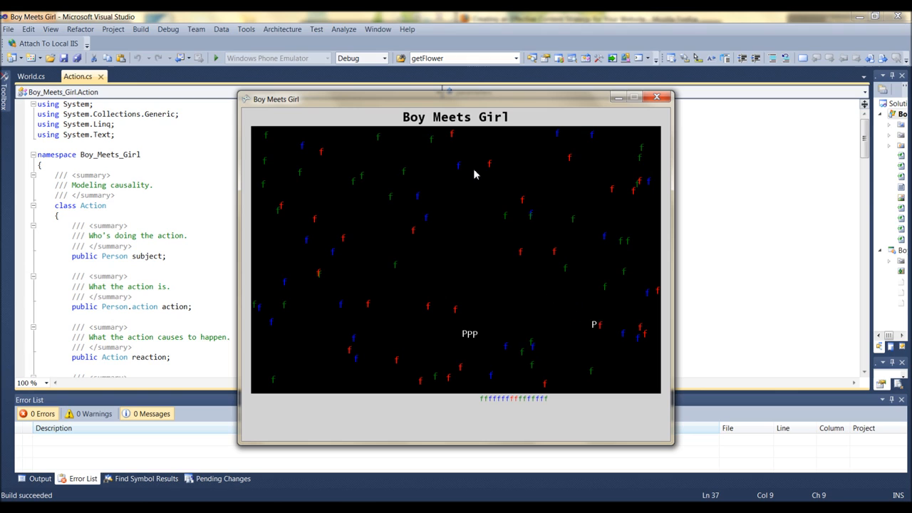
{"action": "mouse_move", "coordinate": [464, 350]}
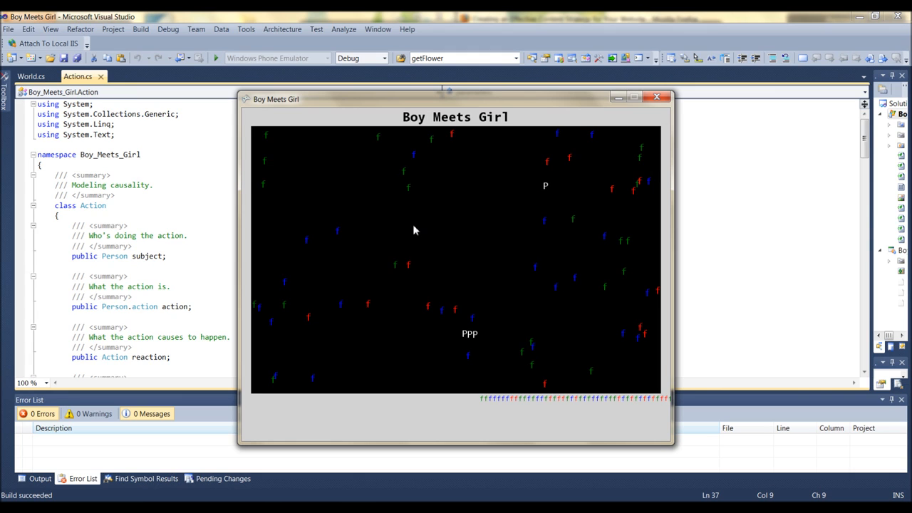
{"action": "mouse_move", "coordinate": [539, 179]}
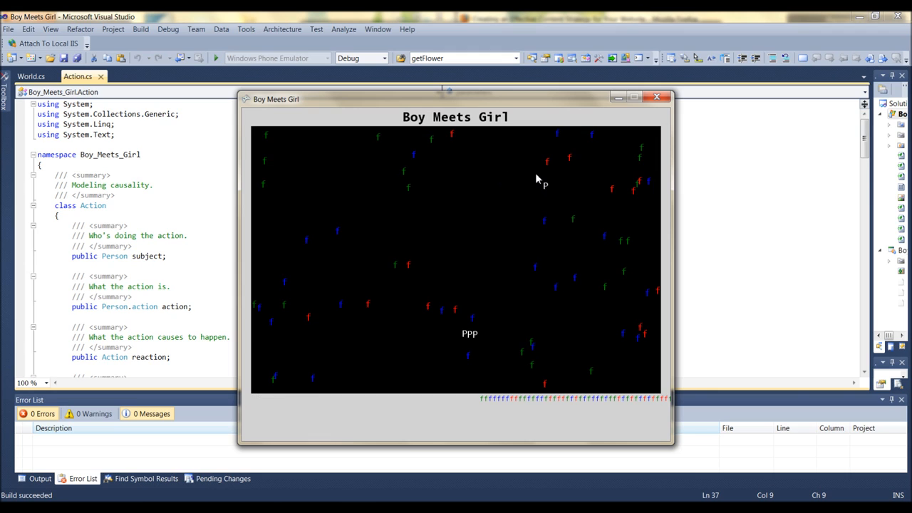
{"action": "mouse_move", "coordinate": [550, 200]}
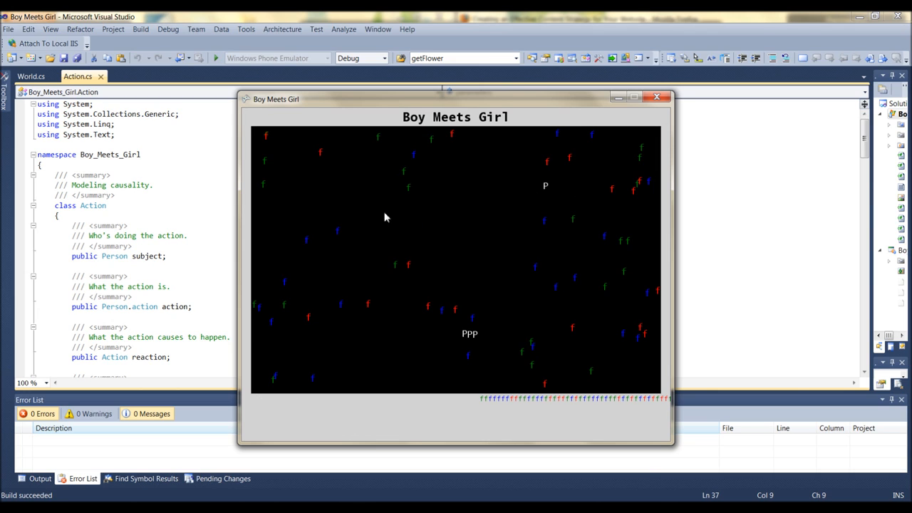
{"action": "mouse_move", "coordinate": [409, 185]}
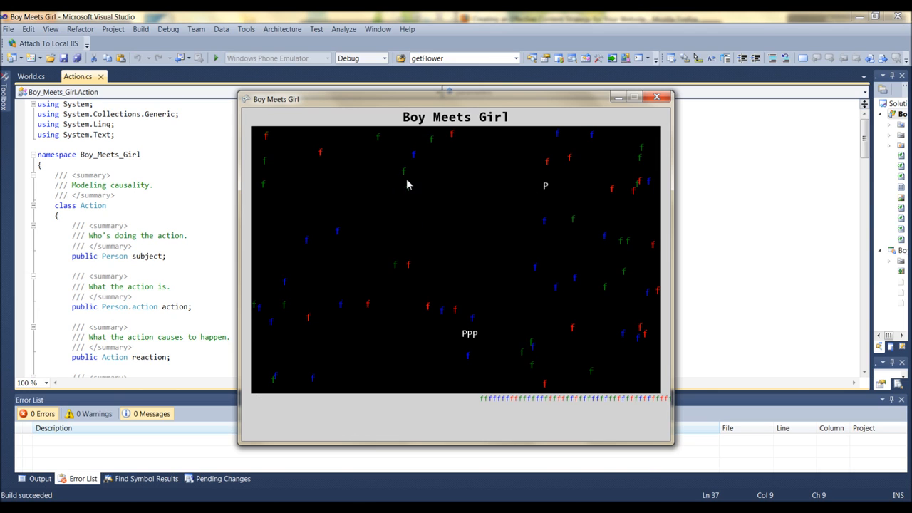
{"action": "mouse_move", "coordinate": [451, 197]}
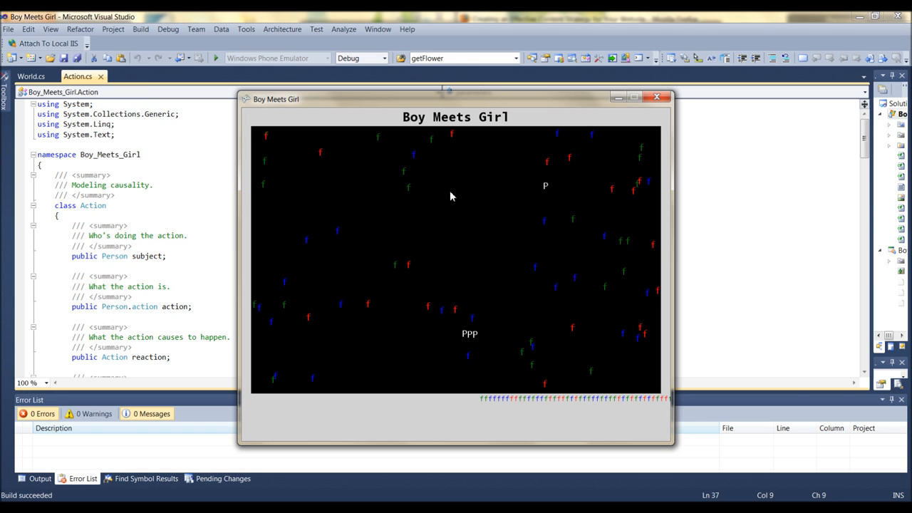
{"action": "mouse_move", "coordinate": [434, 118]}
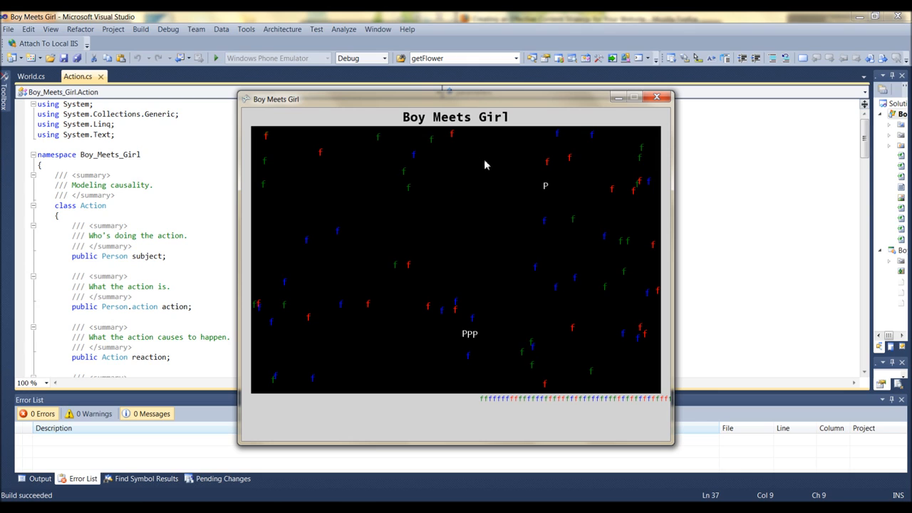
{"action": "mouse_move", "coordinate": [527, 147]}
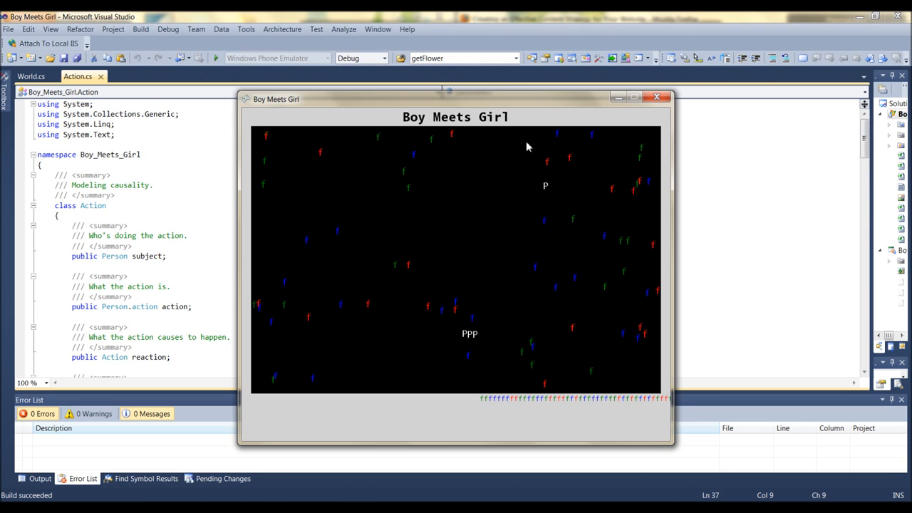
{"action": "mouse_move", "coordinate": [585, 135]}
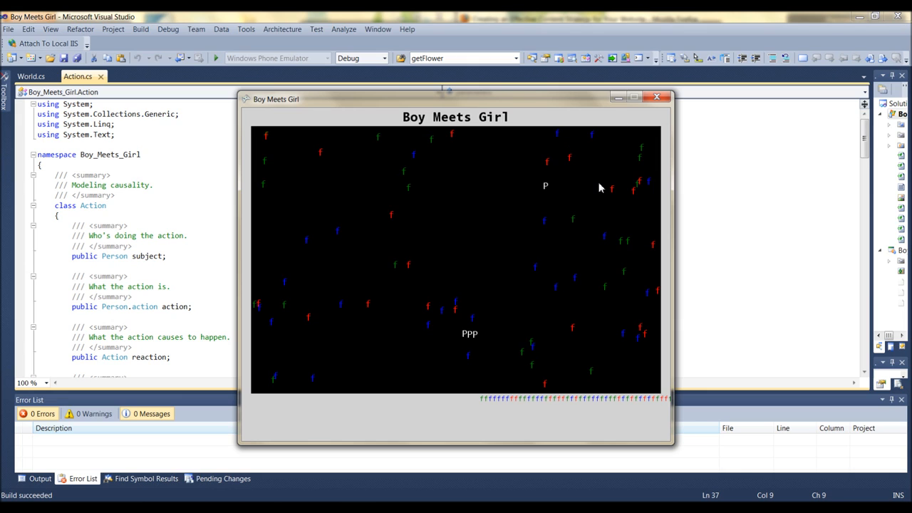
{"action": "mouse_move", "coordinate": [653, 155]}
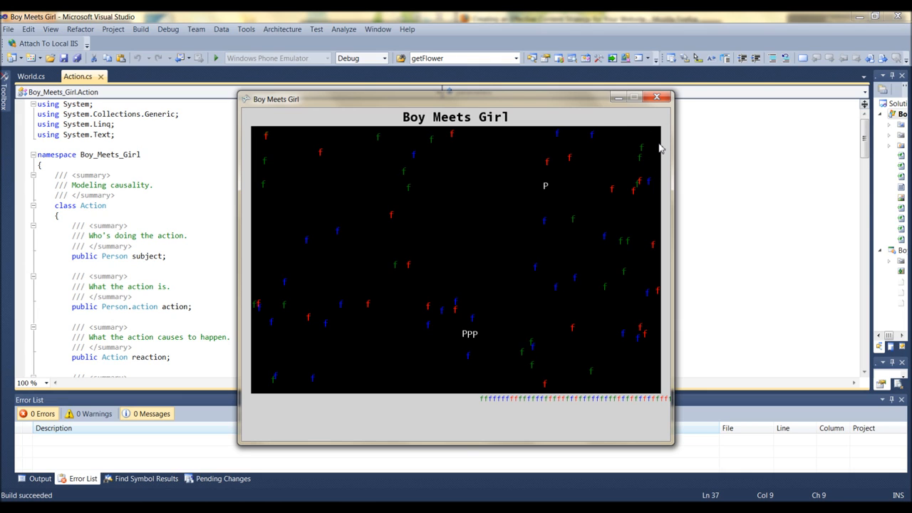
{"action": "mouse_move", "coordinate": [421, 237]}
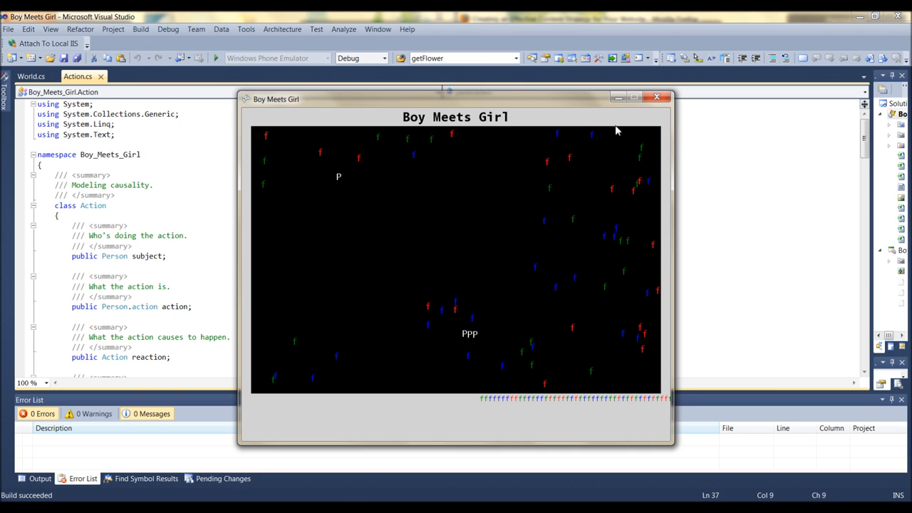
{"action": "mouse_move", "coordinate": [521, 160]}
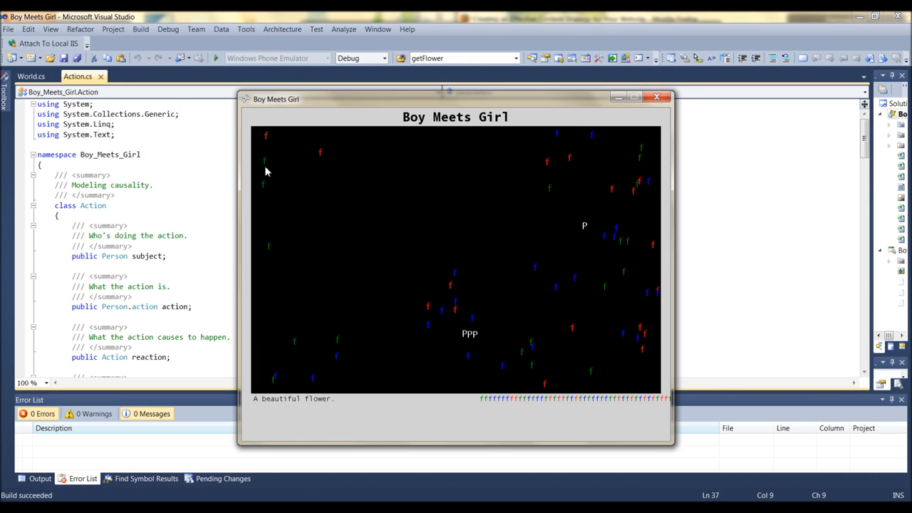
{"action": "mouse_move", "coordinate": [264, 279]}
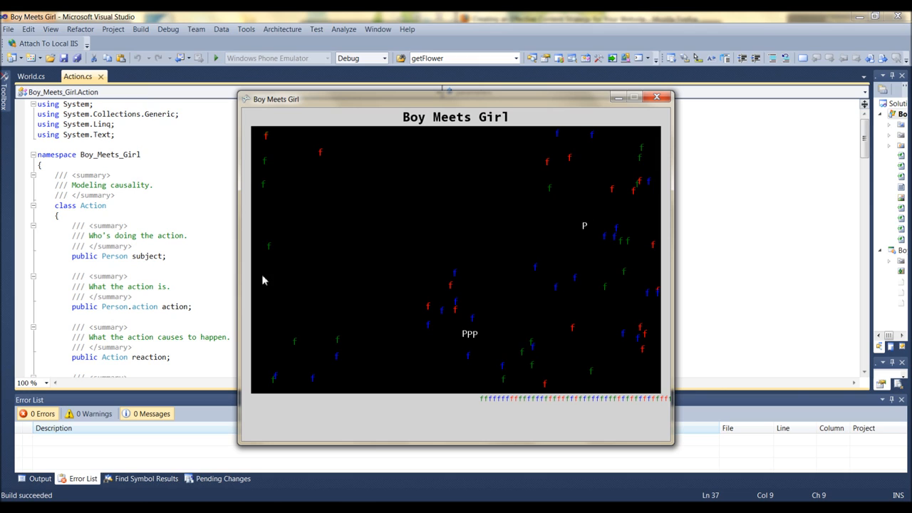
{"action": "mouse_move", "coordinate": [639, 120]}
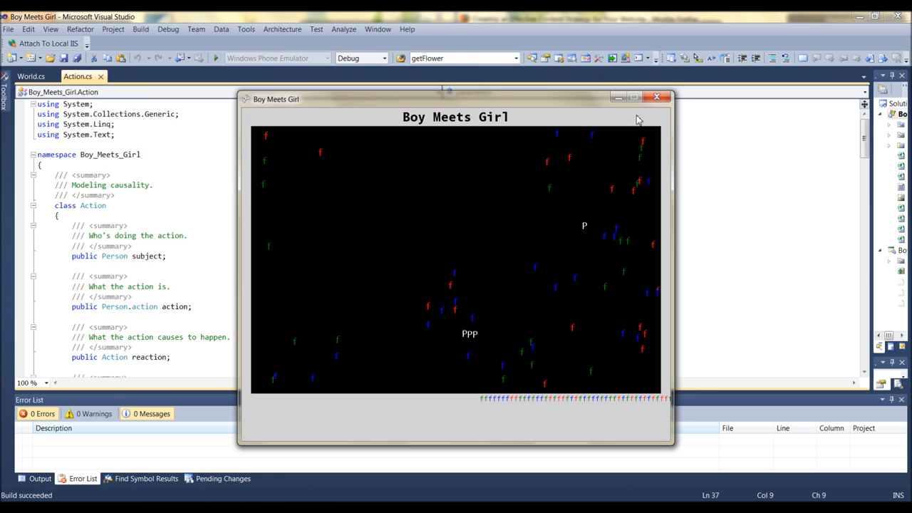